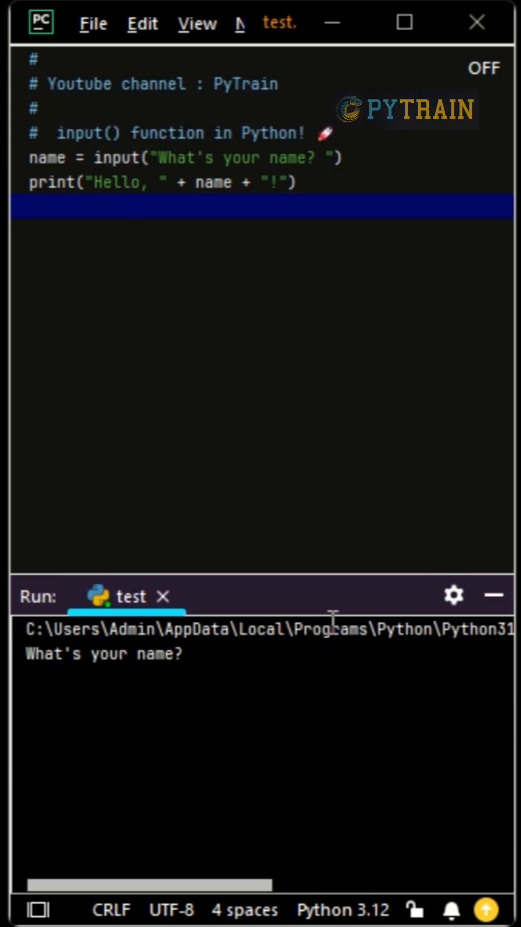
Answer the "What's your name?" prompt with Alex so the console prints "Hello, Alex!".
type("Alex")
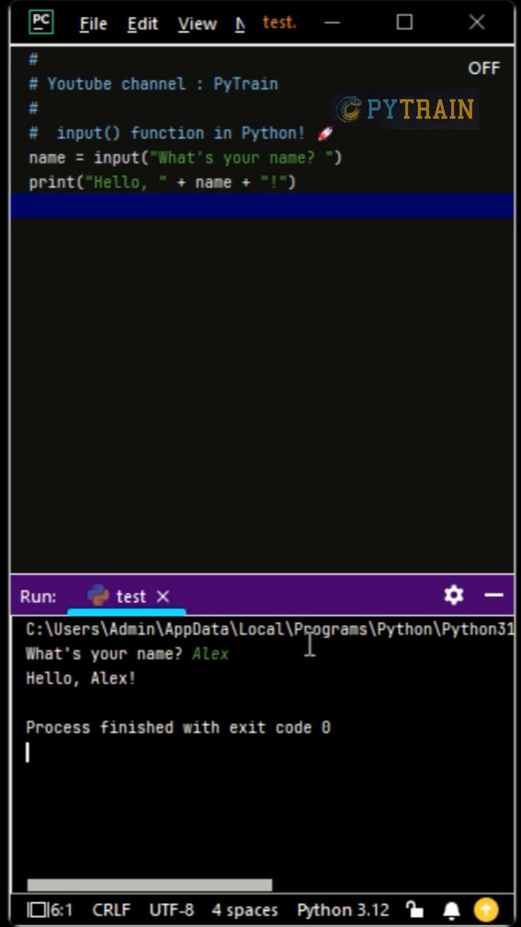
mouse_move(378, 665)
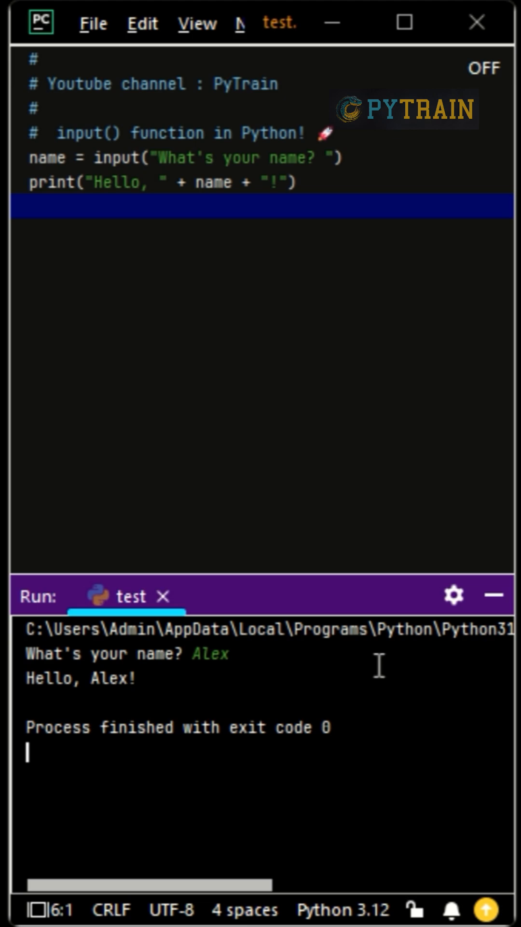
double_click(81, 678)
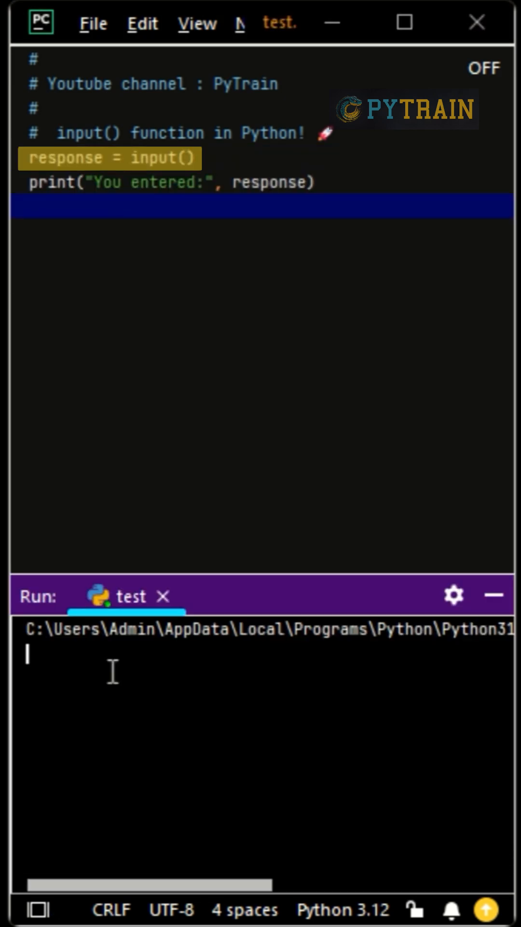
Type "What" in the Run console for the prompt-less input() script to echo.
type("What")
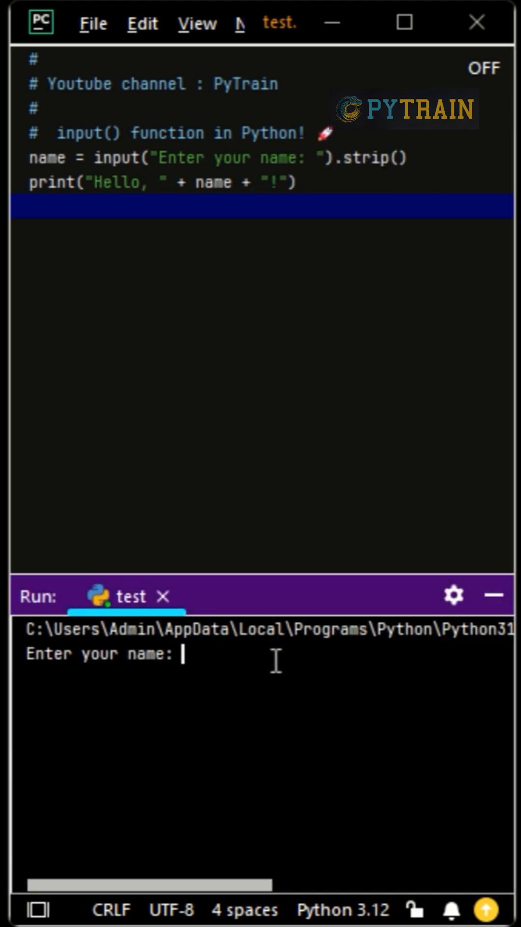
Highlight the strip() call and type Emily with surrounding spaces at the "Enter your name:" prompt.
double_click(379, 158)
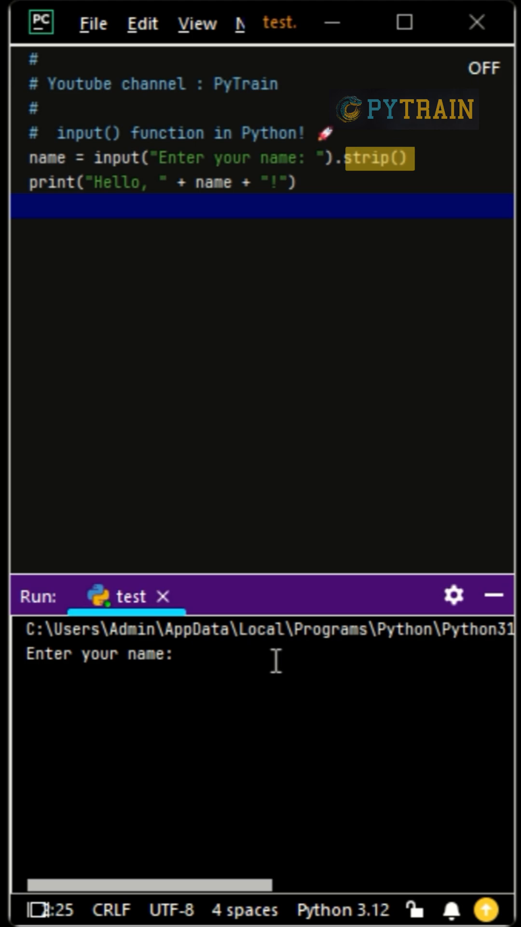
type("Emily")
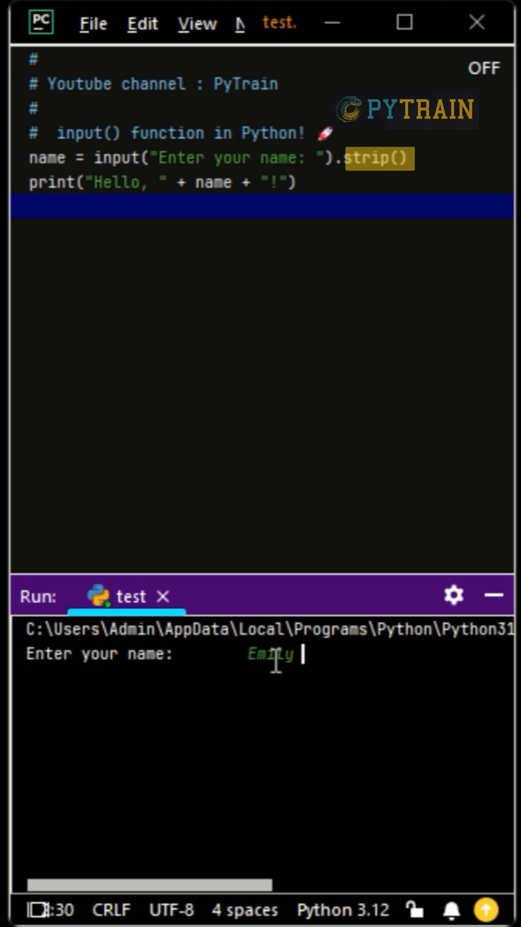